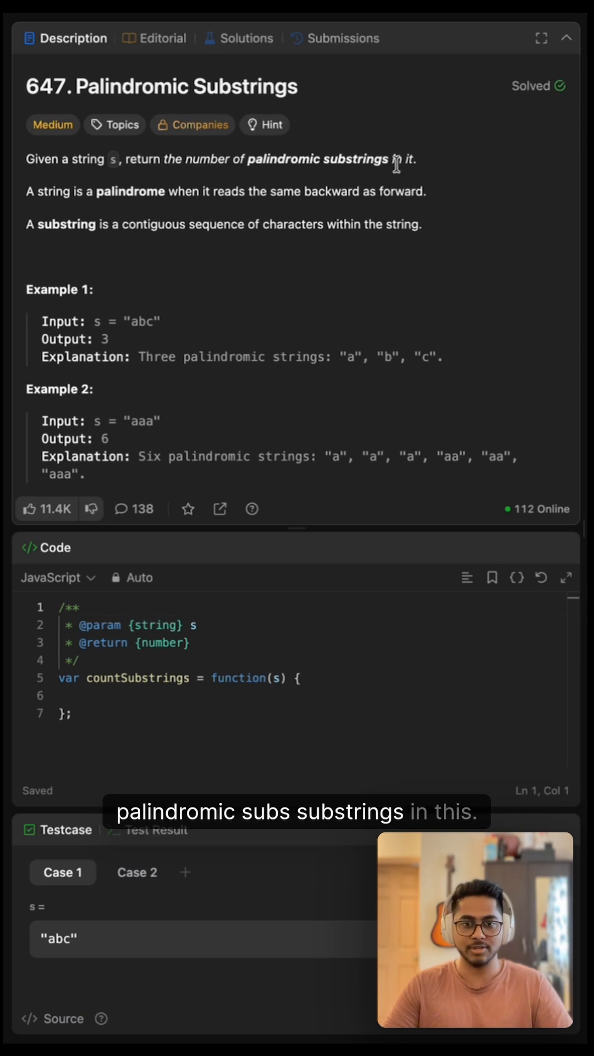
mouse_move(329, 177)
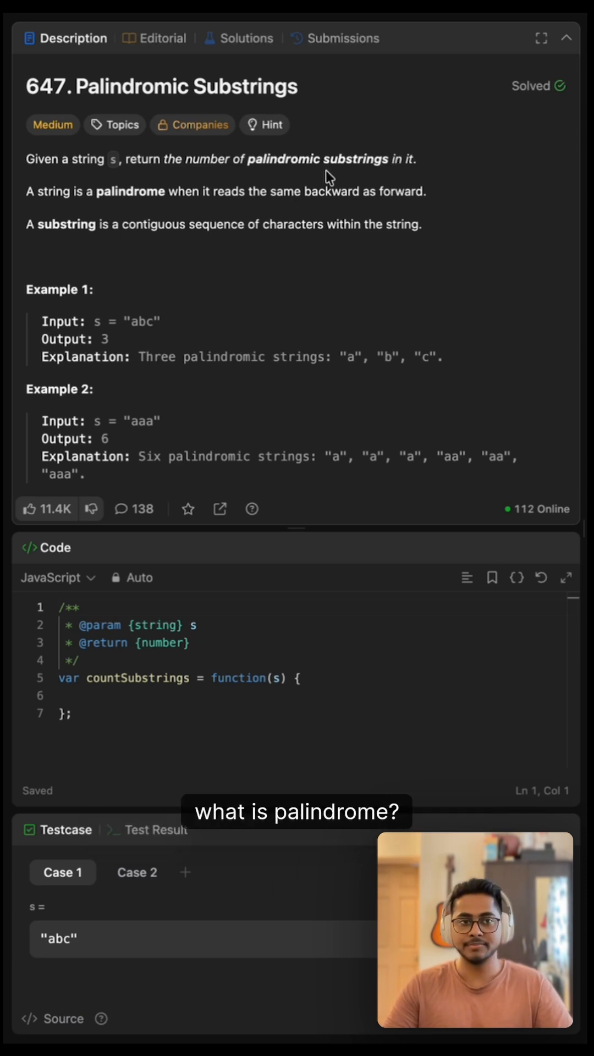
Sketch brackets under substrings of "aaac" and note the n³/2 brute-force cost.
double_click(139, 320)
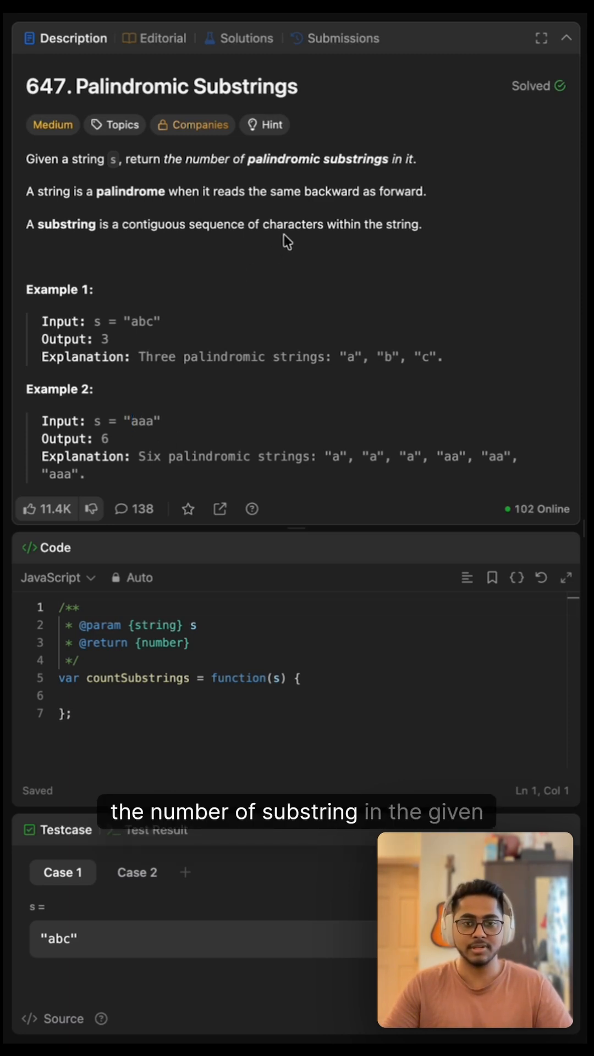
mouse_move(295, 262)
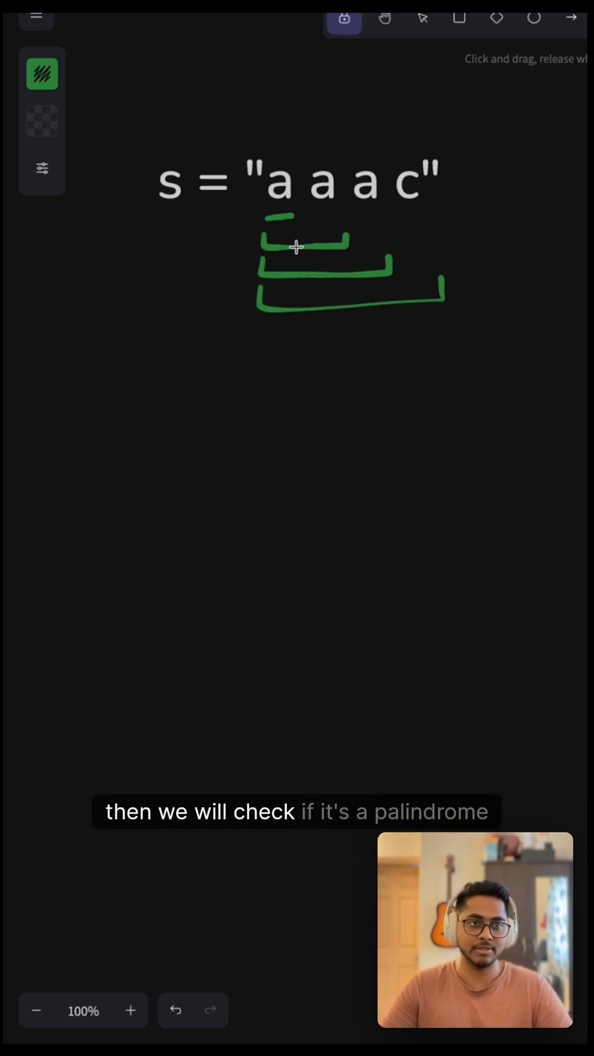
mouse_move(460, 332)
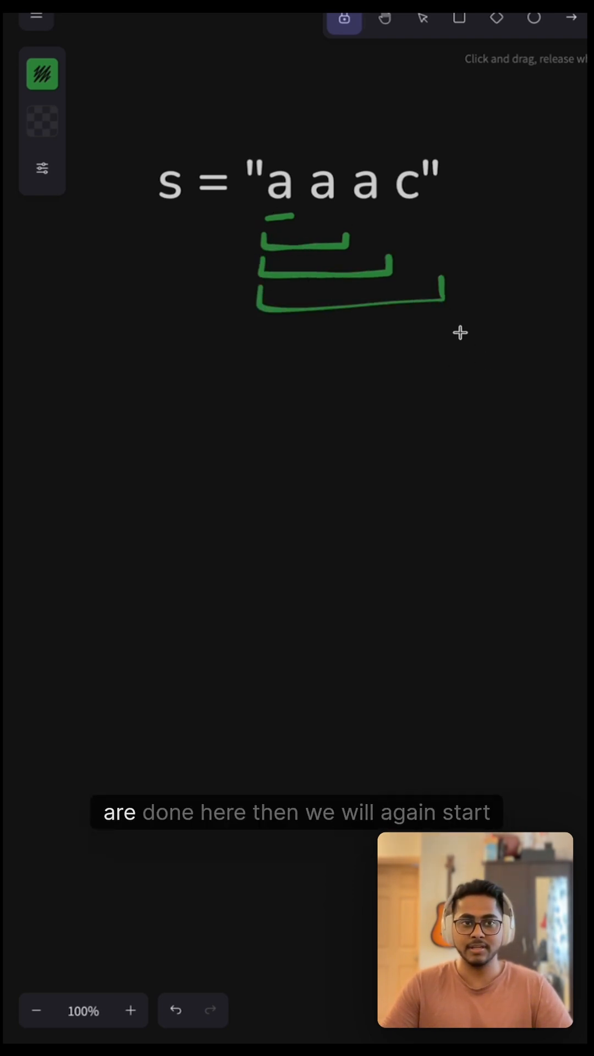
left_click(177, 1010)
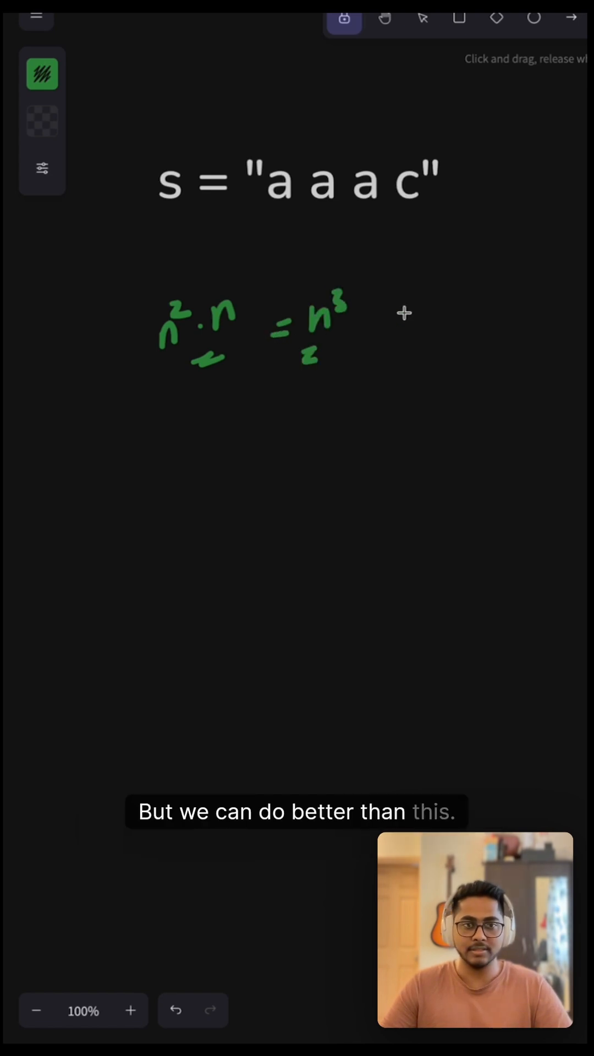
Mark L and R pointers under each character of "aaac" with a running count reaching 5.
left_click(176, 1011)
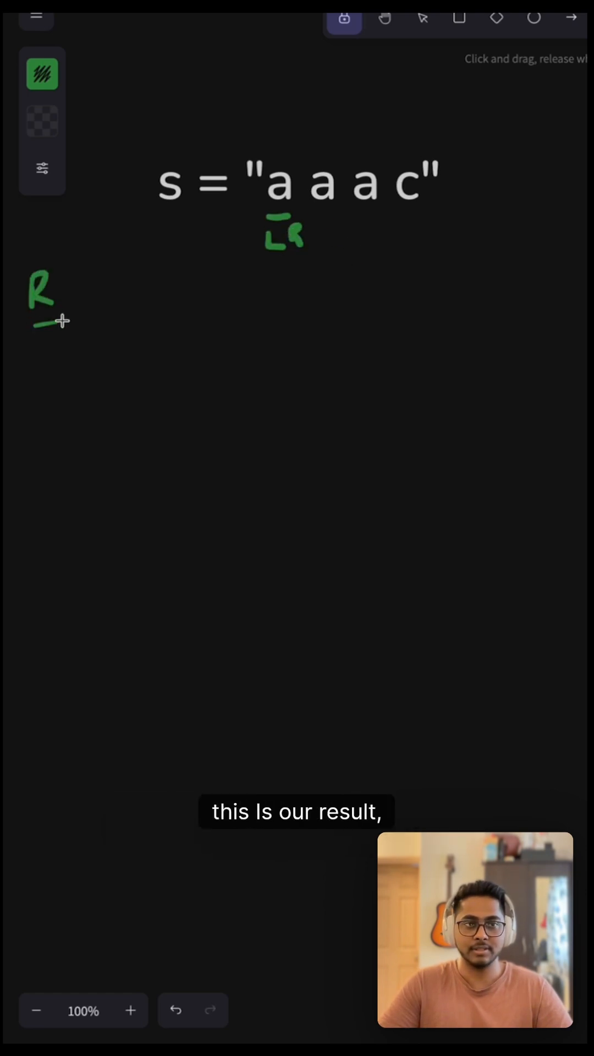
left_click(423, 19)
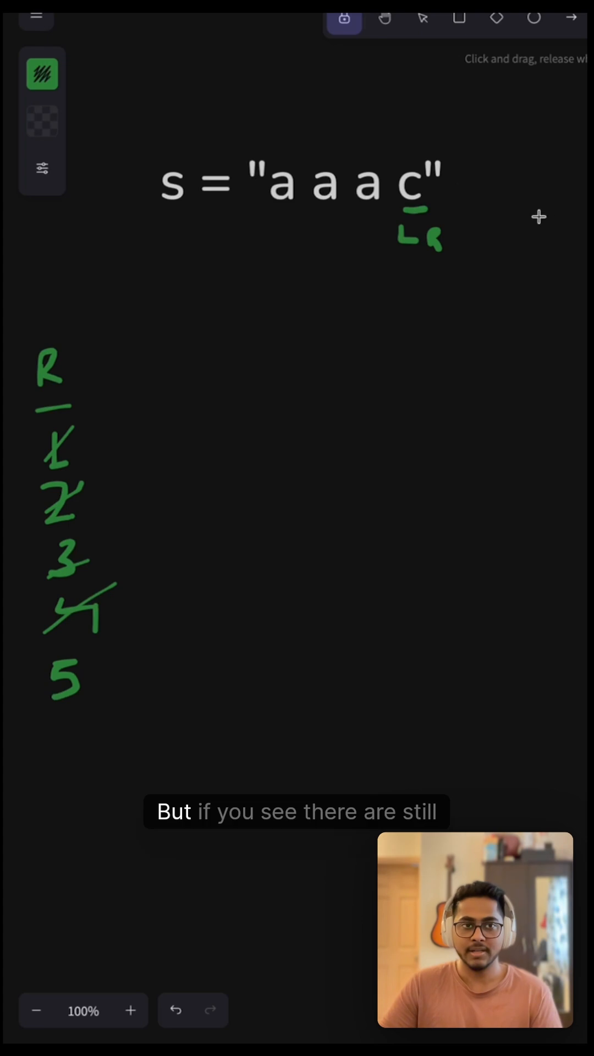
mouse_move(276, 221)
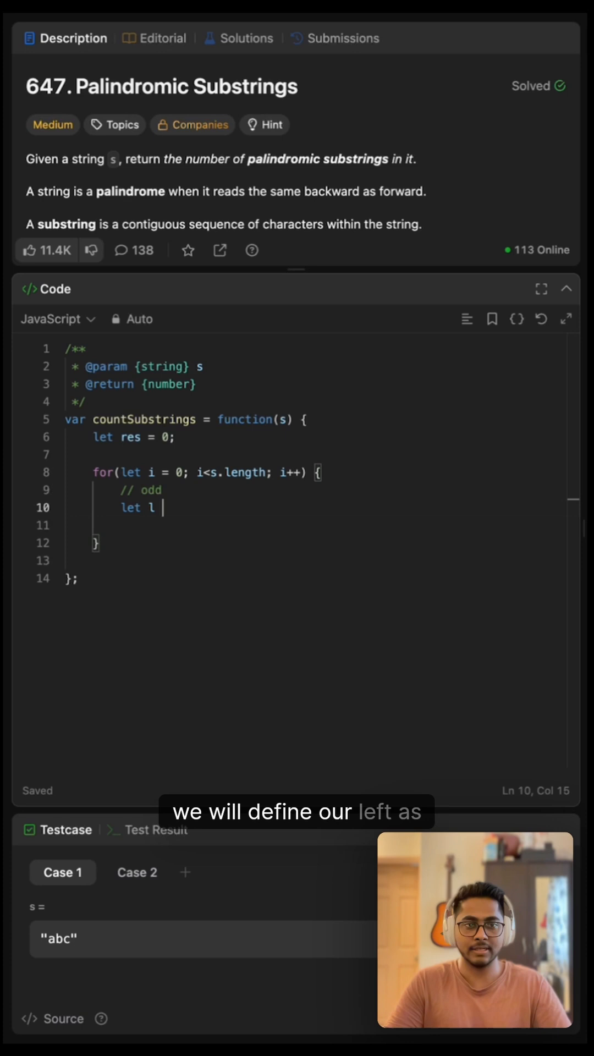
Write let l = i, r = i and a while loop on s[l] === s[r] doing res++ and l--.
type("= i, r = i;")
left_click(316, 524)
type("while(l>=0 && r<s.length")
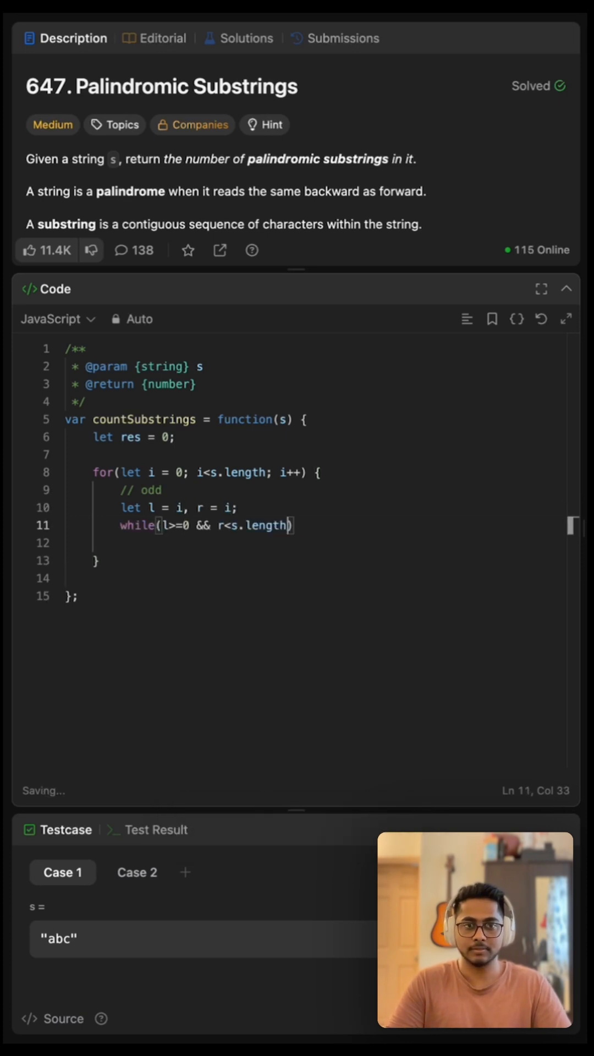
type("&& s[l] === s[r]")
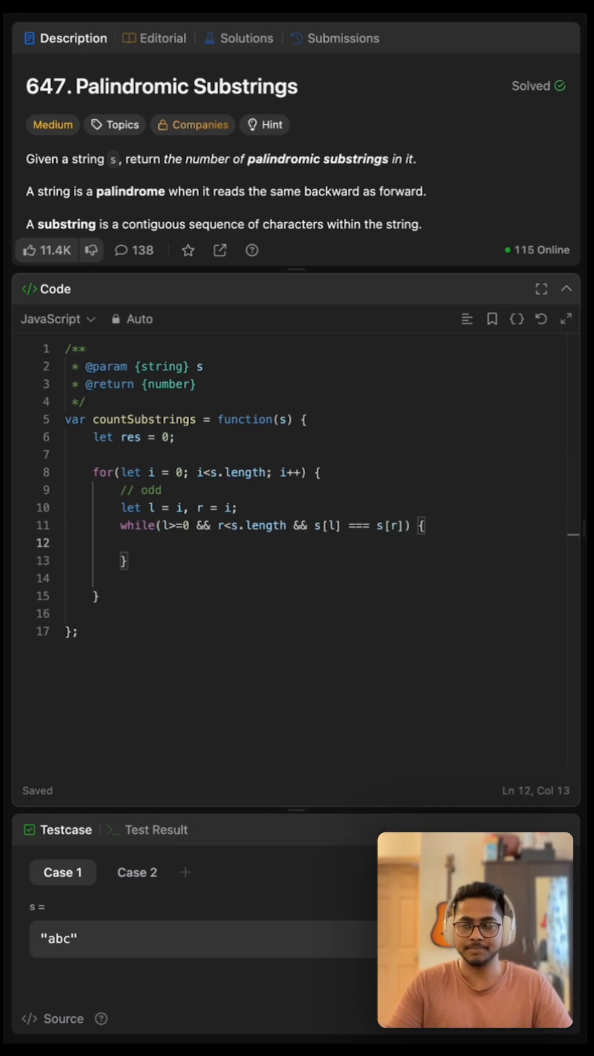
type("res++;")
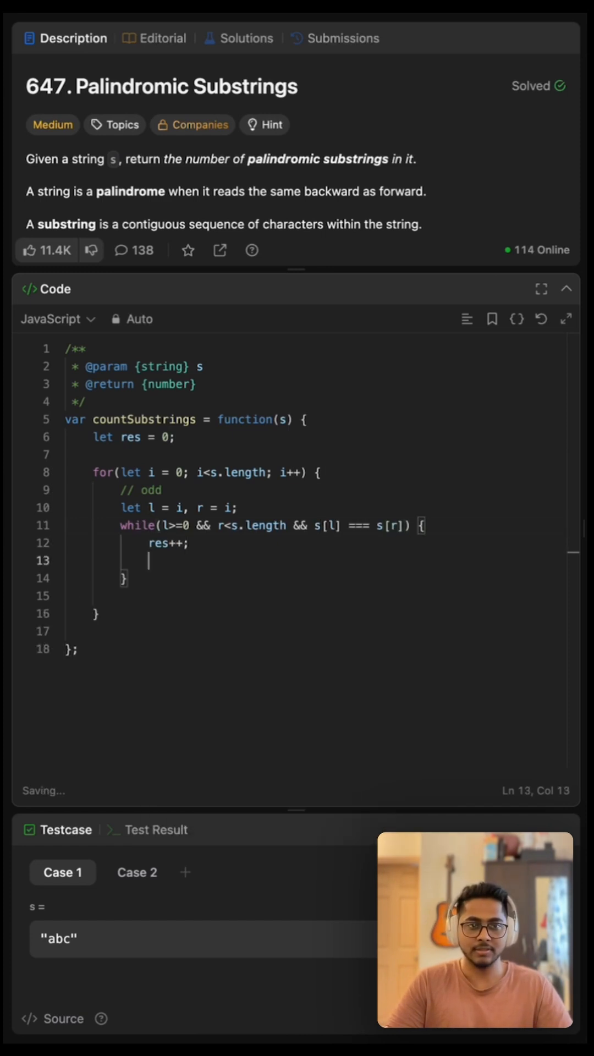
type("l--;")
type("l = i")
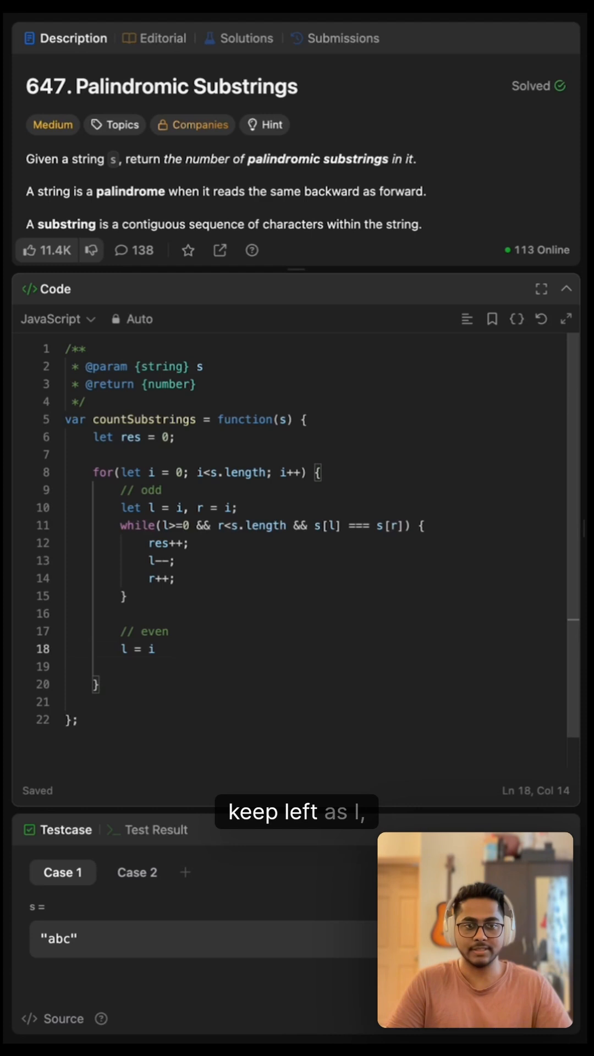
Finish the even case with r = i+1 and end the function with return res;.
type(";")
left_click(317, 666)
type("r = i+1;")
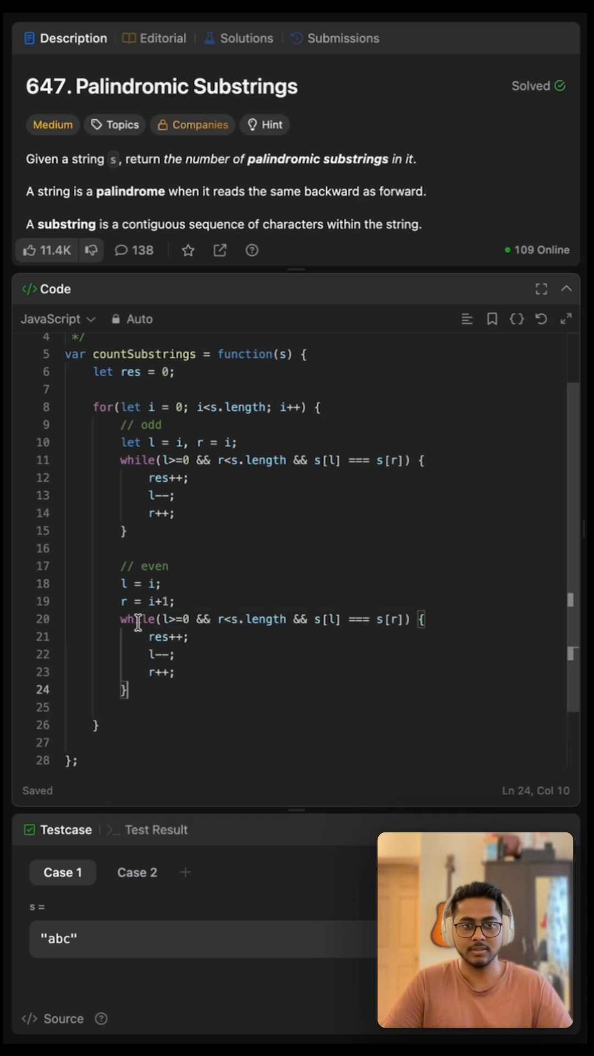
type("retur")
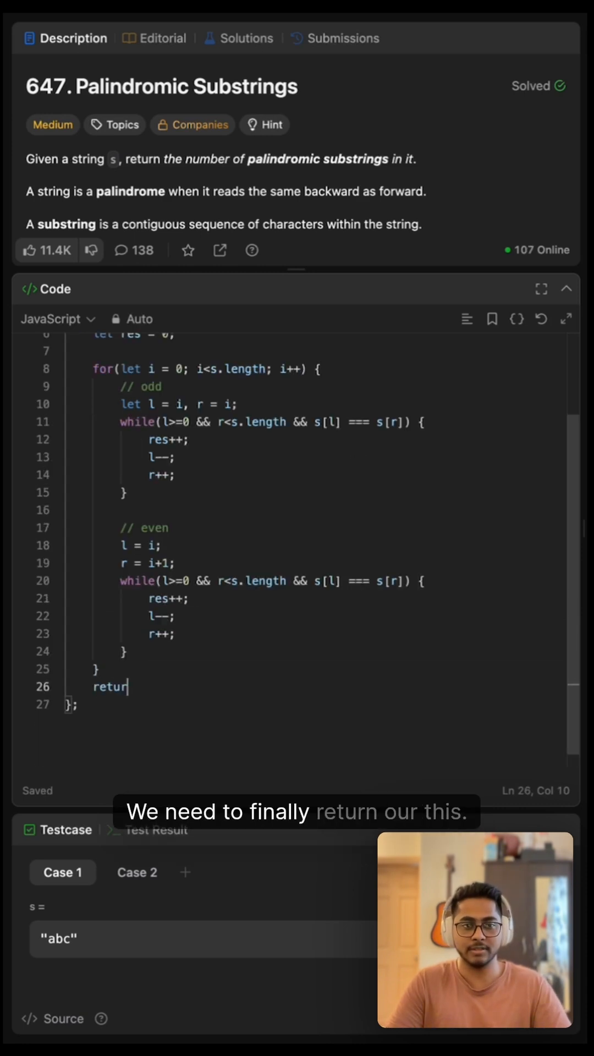
type("res;")
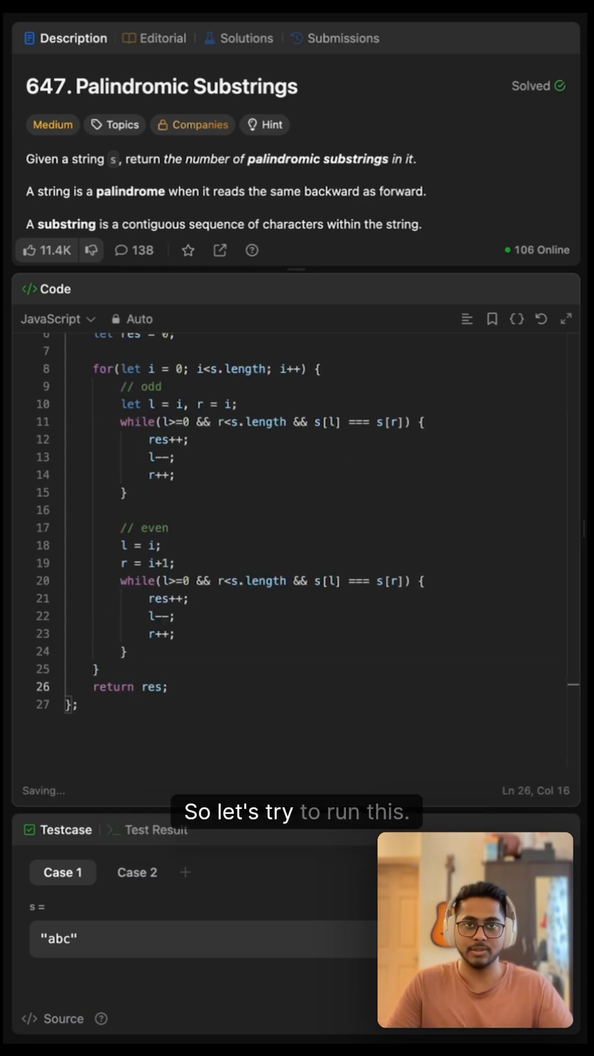